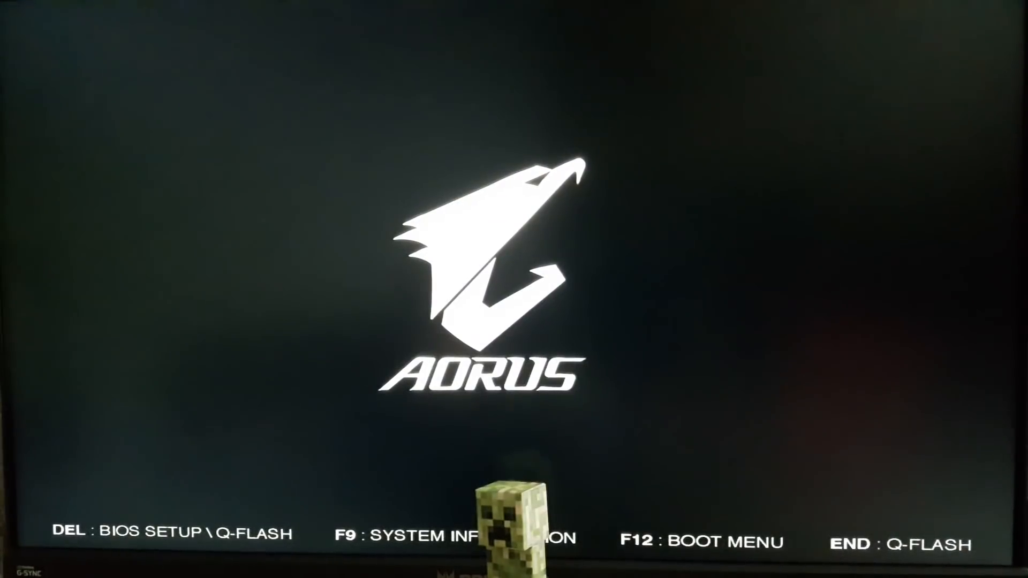
Step: Enter the AORUS BIOS with DEL, review the Boot Option priorities, then view Save & Exit
key("Delete")
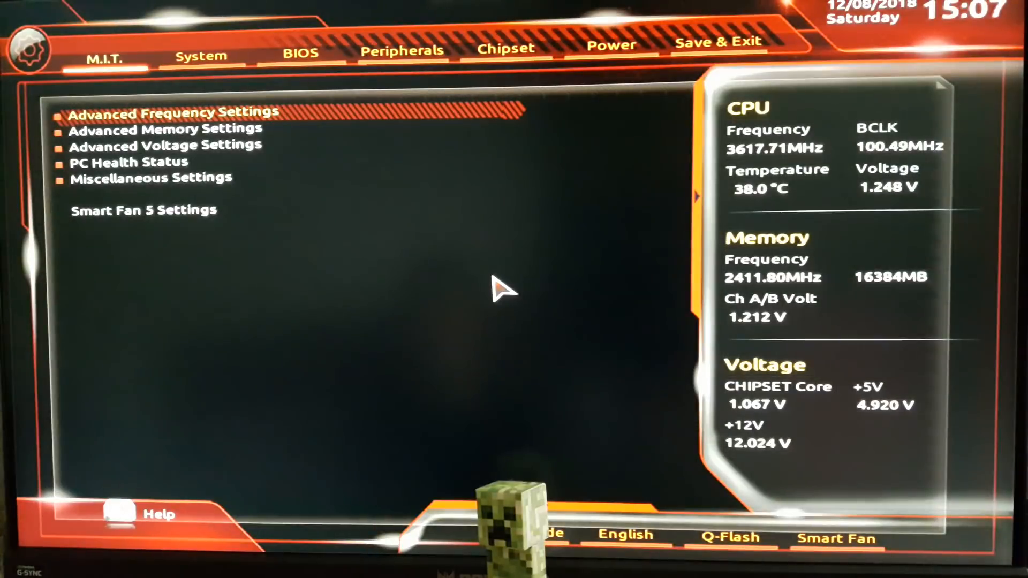
left_click(301, 49)
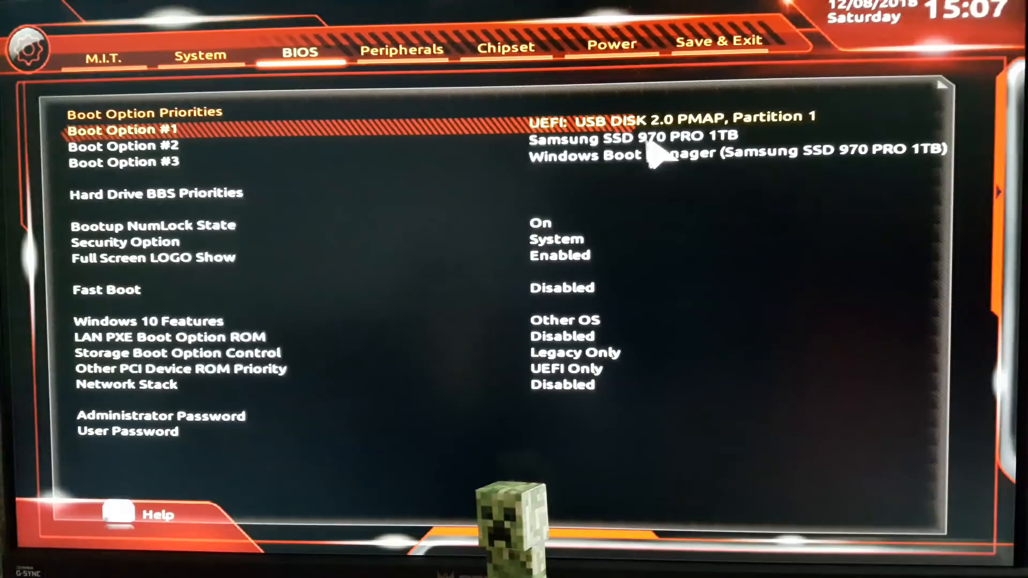
mouse_move(685, 102)
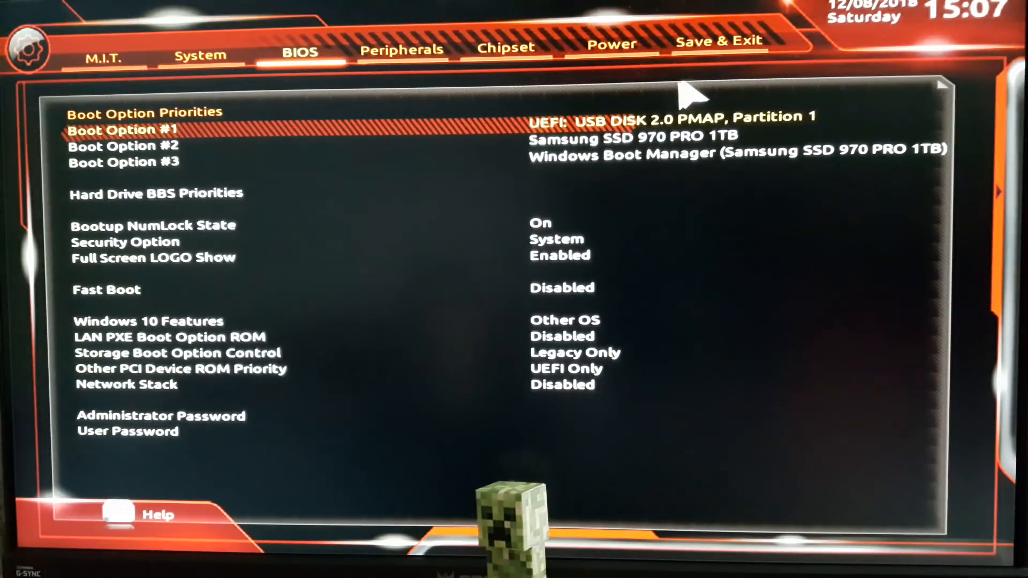
left_click(718, 40)
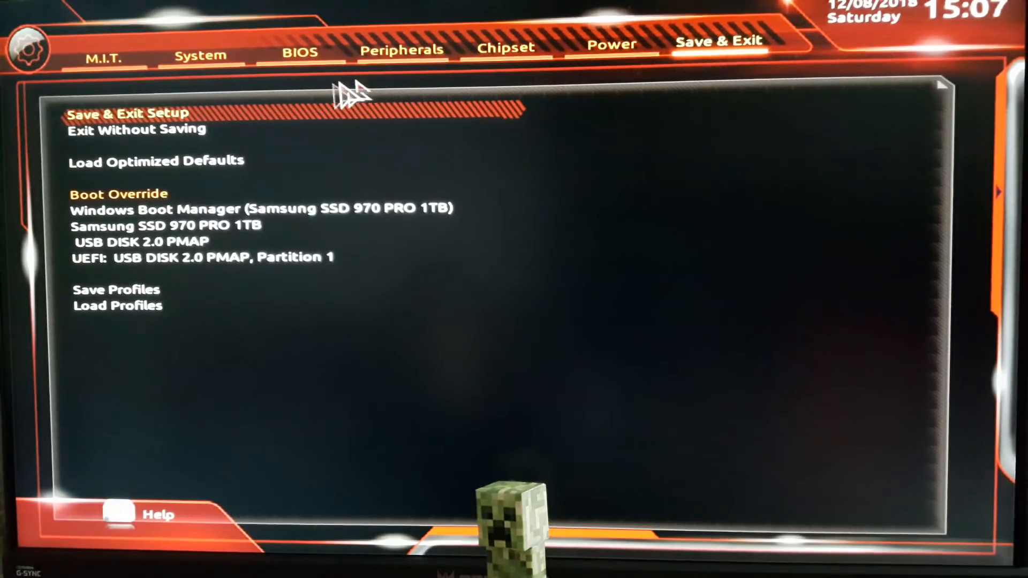
Step: Choose Save & Exit Setup and confirm Yes to save and reset
left_click(129, 113)
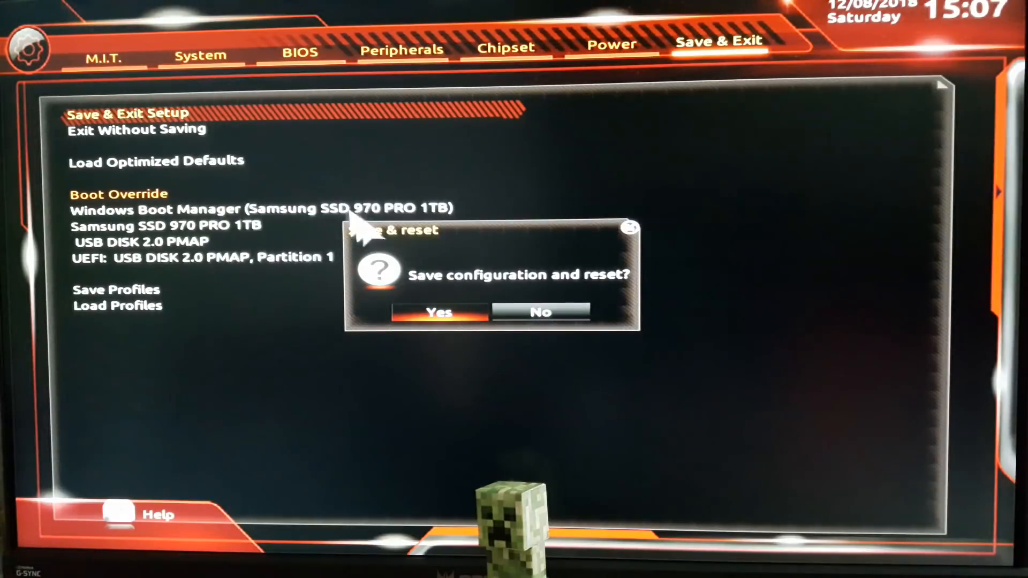
left_click(438, 312)
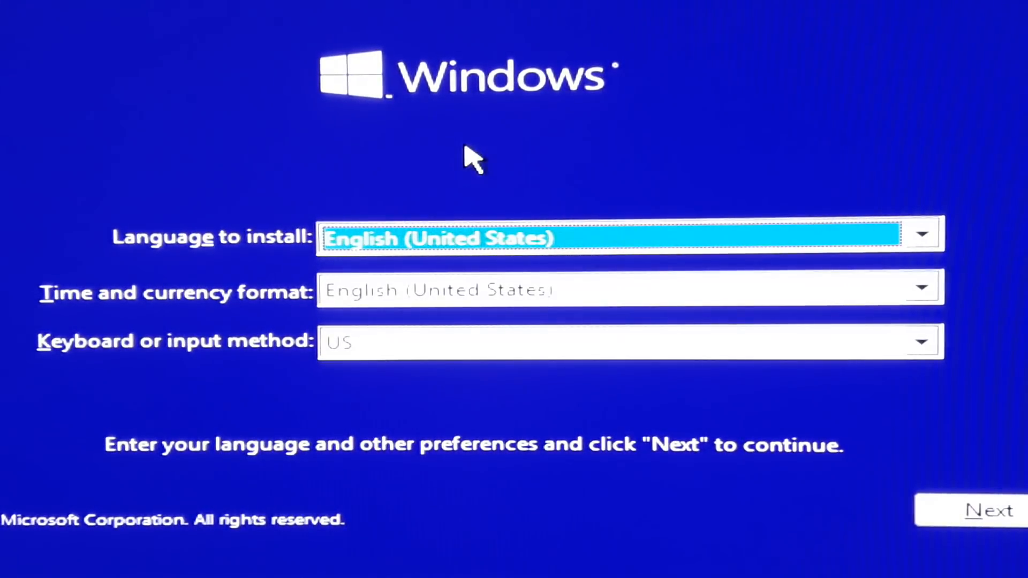
Step: Accept the English (United States) language settings and choose Install now
left_click(989, 510)
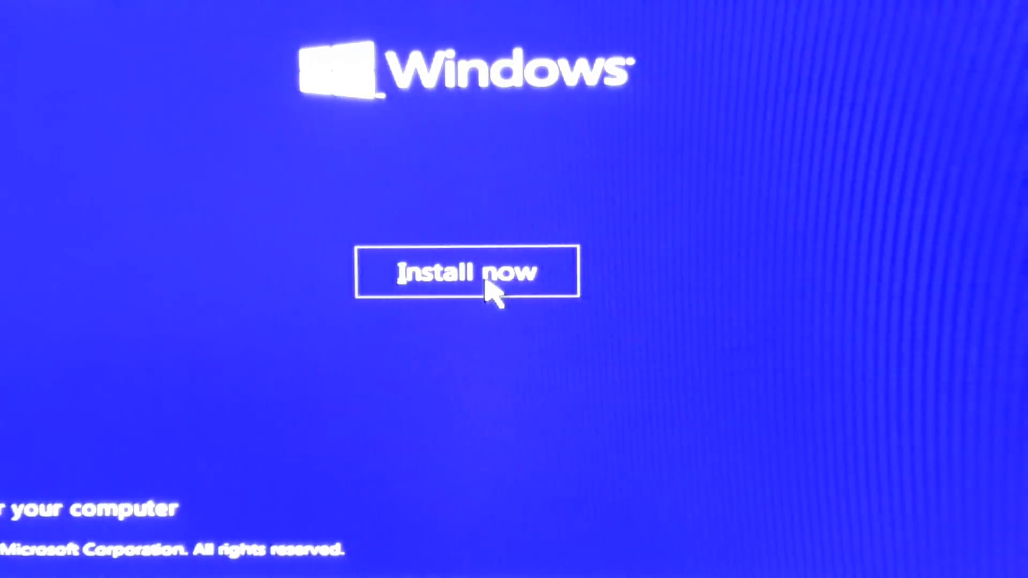
left_click(466, 272)
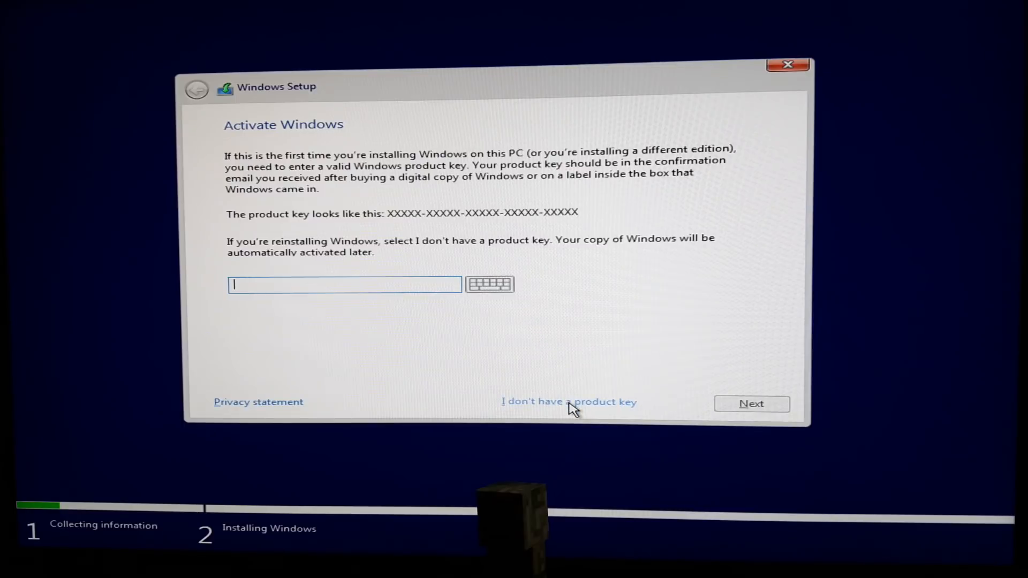
Step: Install without a product key, selecting Windows 10 Pro and accepting the license terms
left_click(569, 403)
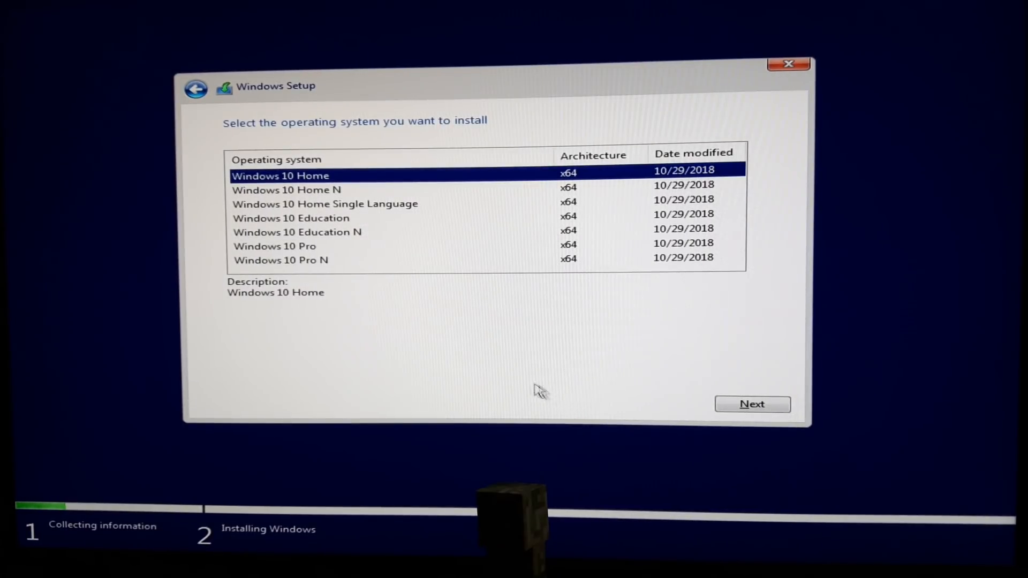
left_click(274, 246)
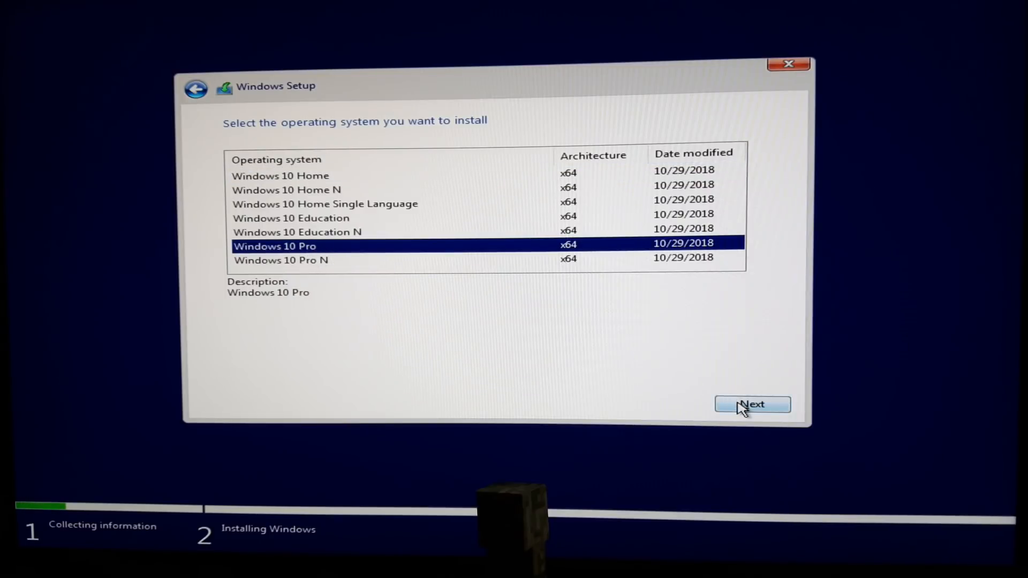
left_click(752, 404)
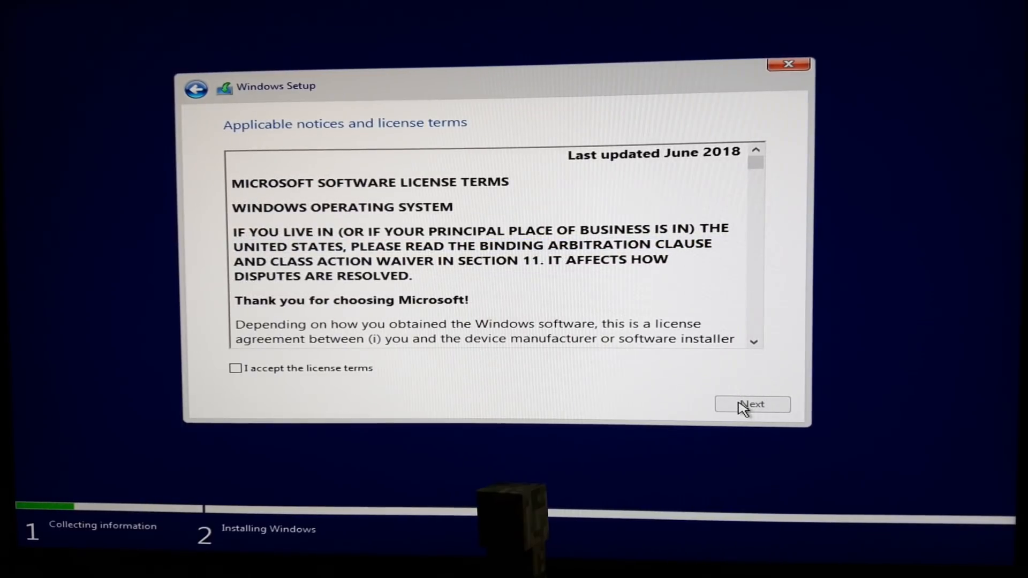
mouse_move(379, 365)
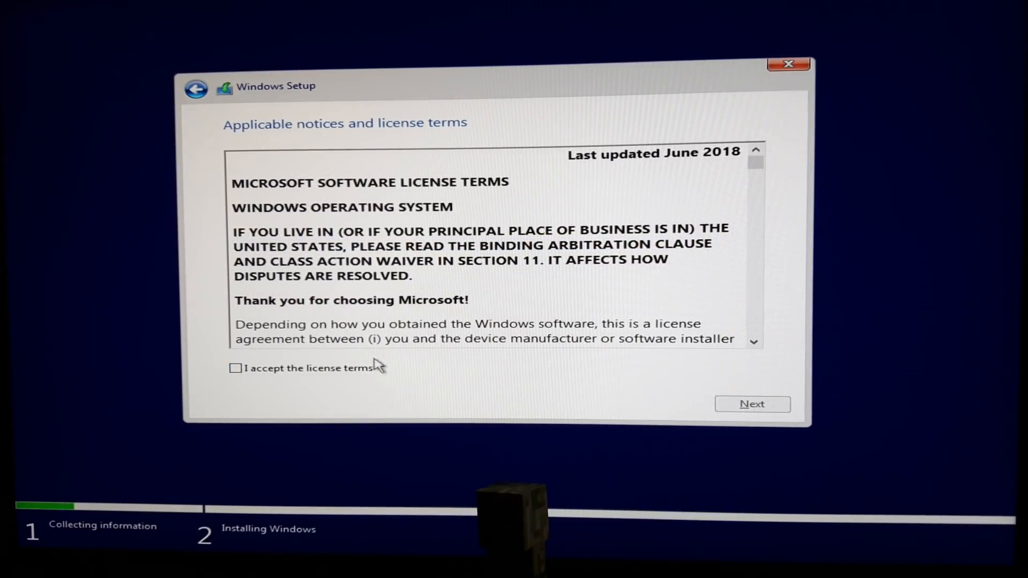
left_click(236, 368)
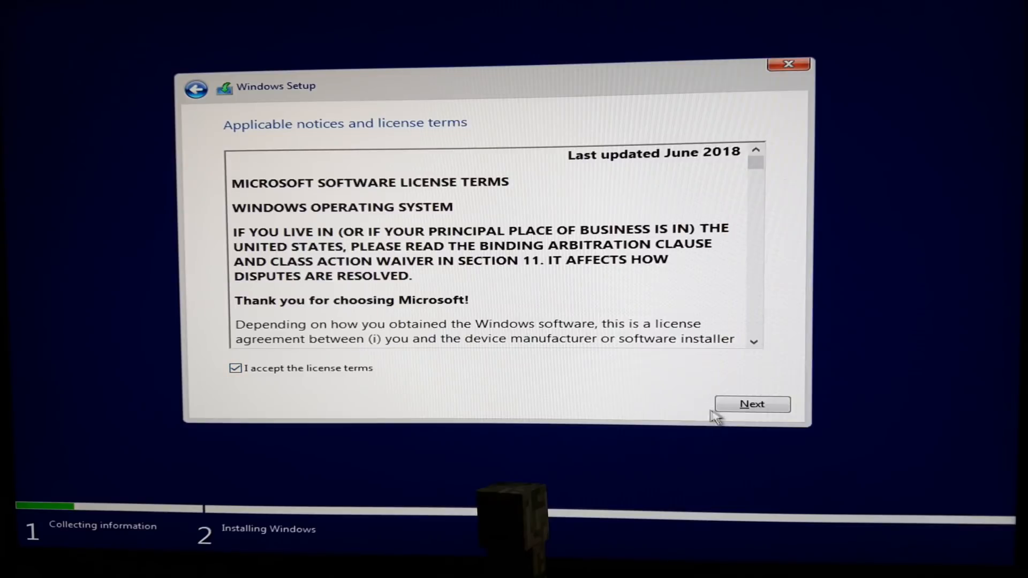
left_click(752, 404)
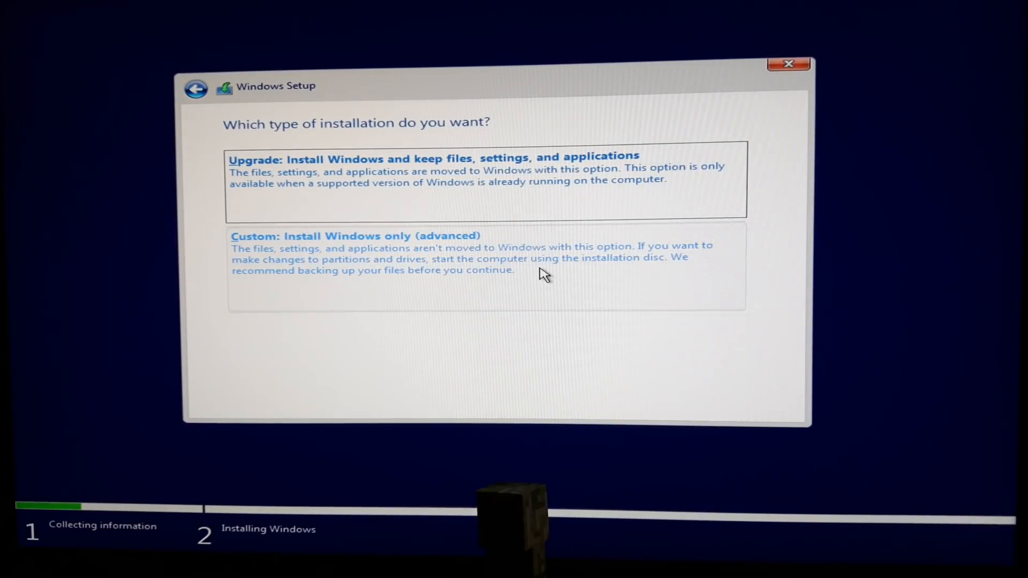
Step: Choose Custom install and create a 103000 MB partition on Drive 0, allowing system partitions
left_click(354, 236)
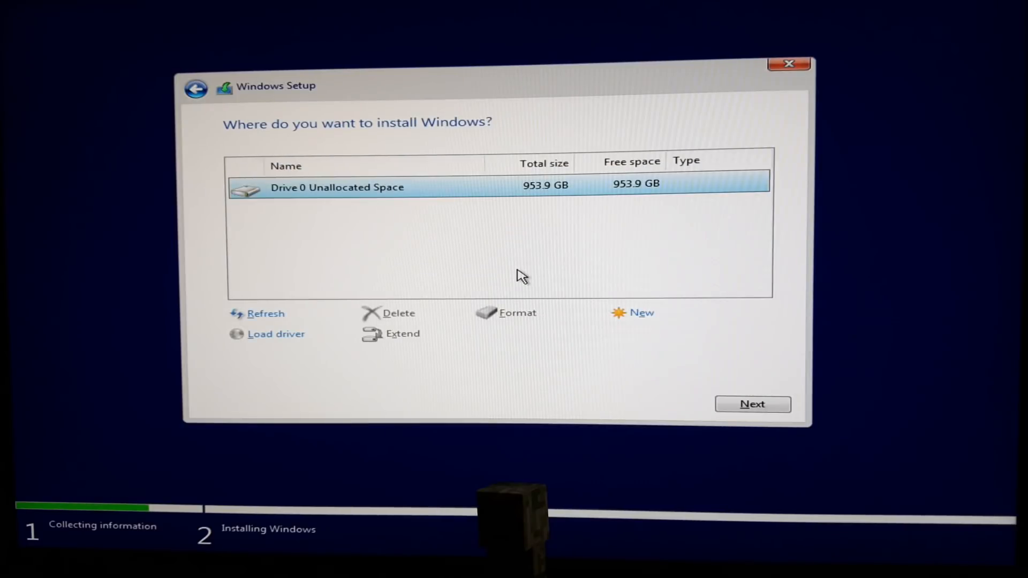
mouse_move(610, 313)
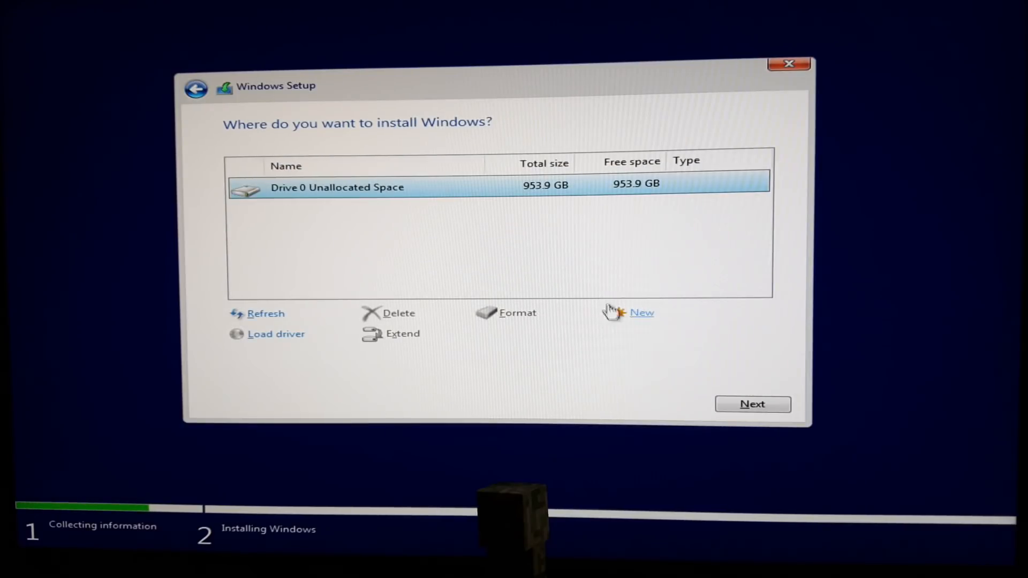
left_click(642, 313)
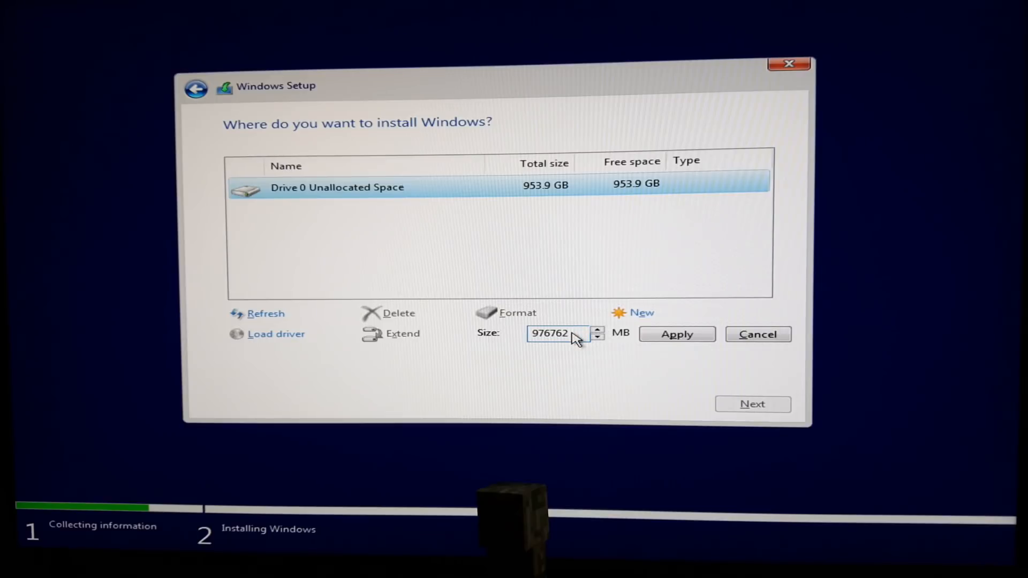
left_click(557, 333)
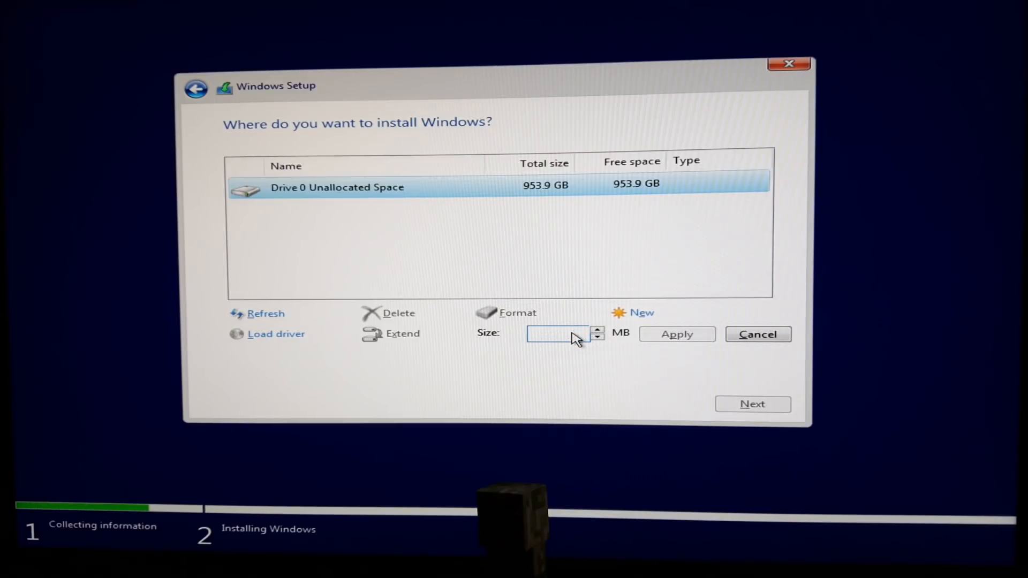
type("103000")
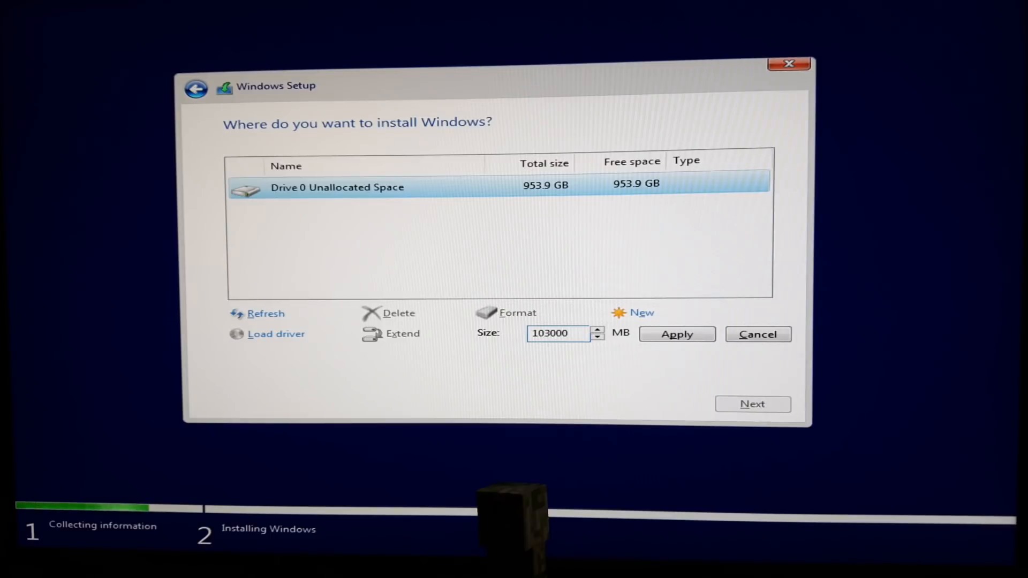
left_click(676, 334)
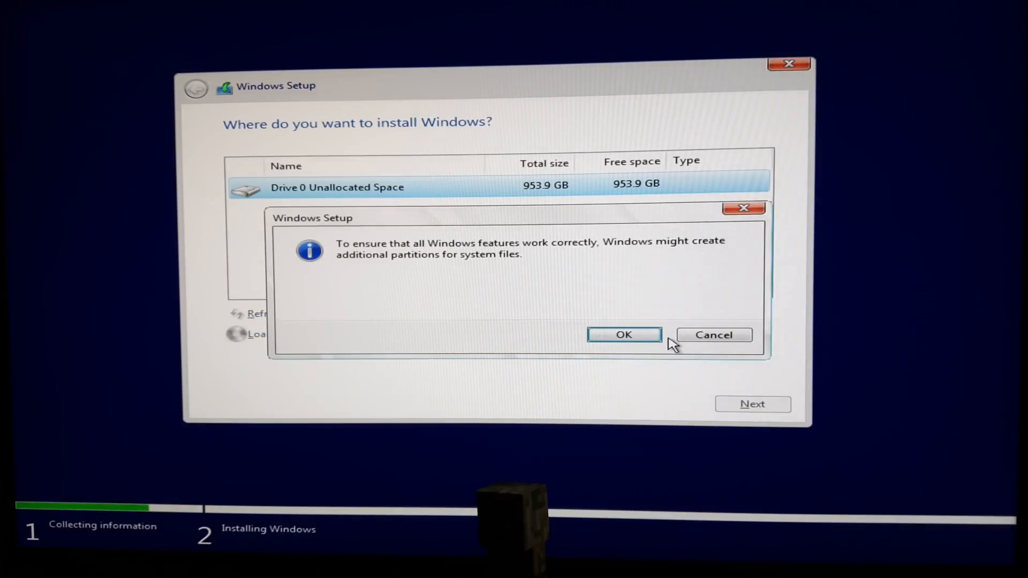
left_click(623, 334)
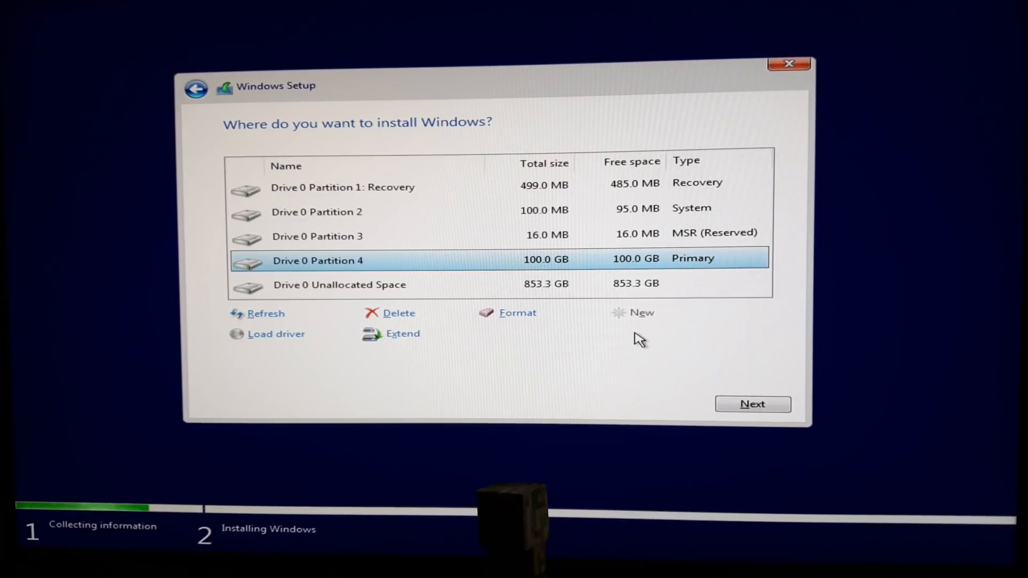
mouse_move(590, 290)
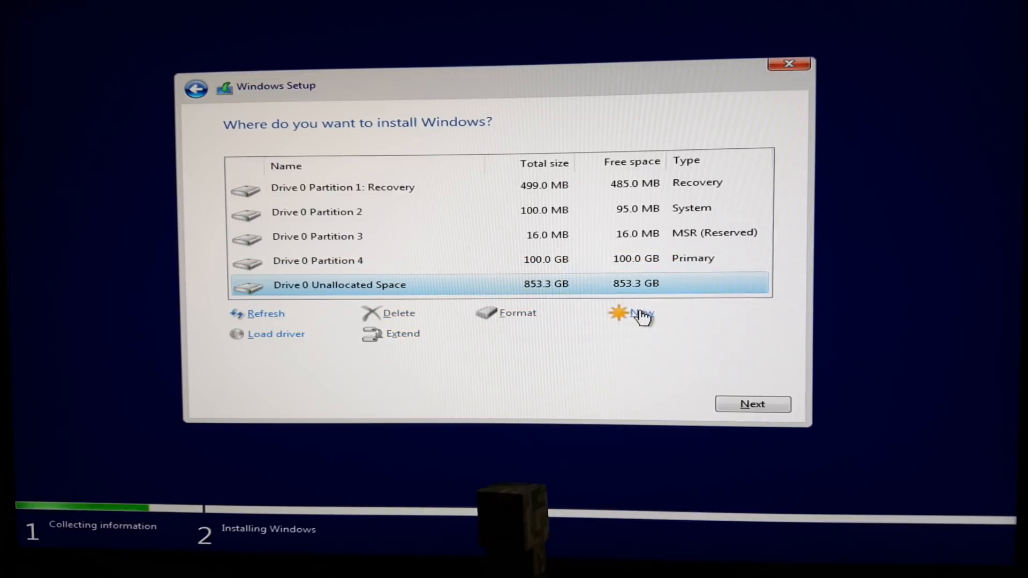
Step: Create Partition 5 from all remaining unallocated space, then choose Format on a partition
left_click(641, 313)
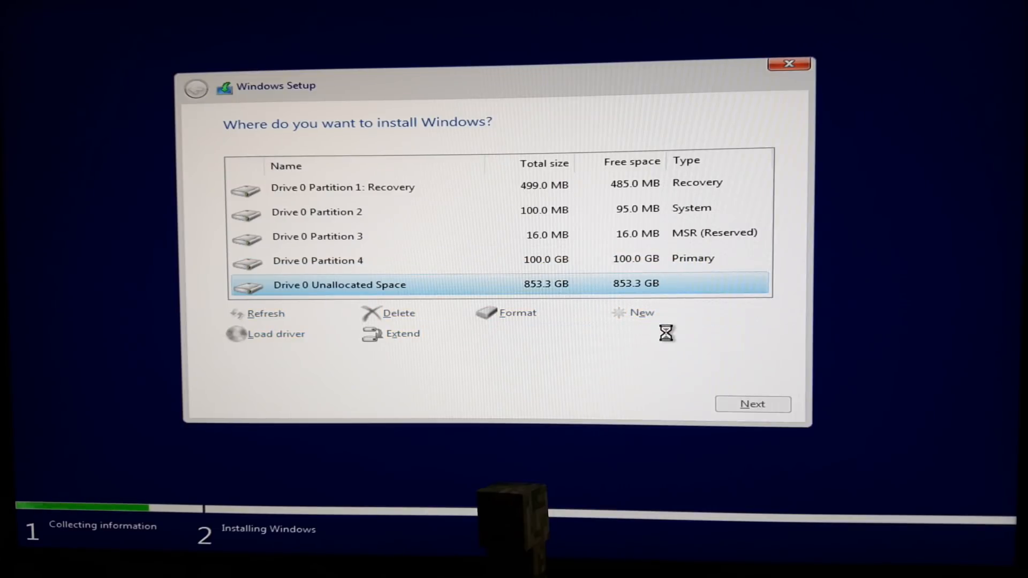
left_click(642, 312)
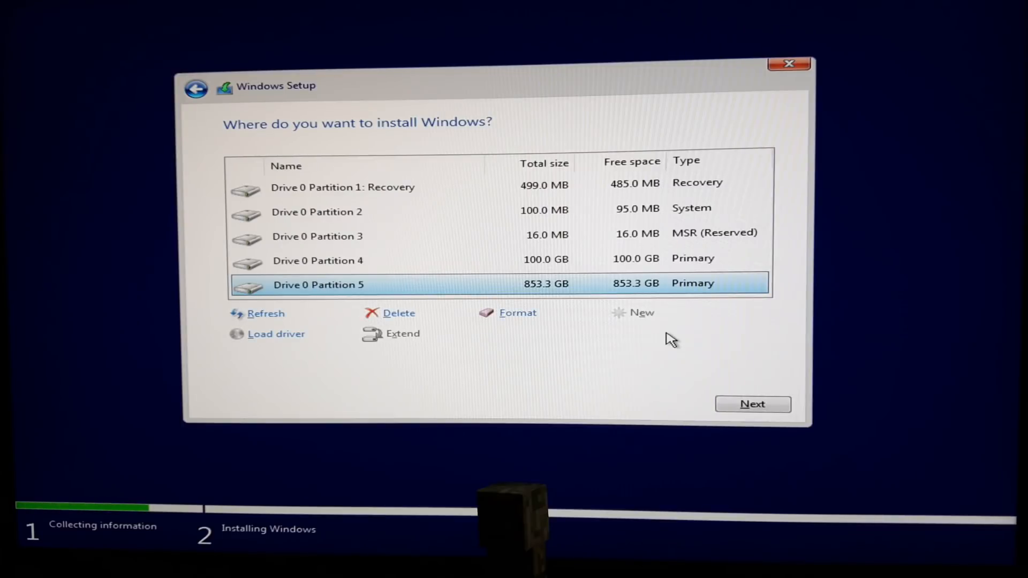
left_click(518, 313)
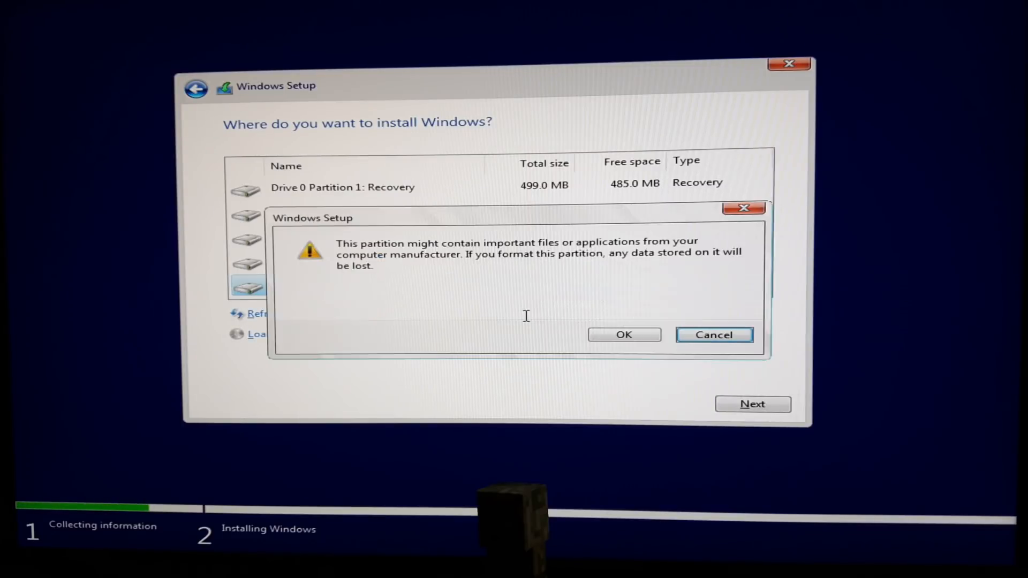
Step: Confirm the format warning and install Windows onto Drive 0 Partition 4
left_click(623, 334)
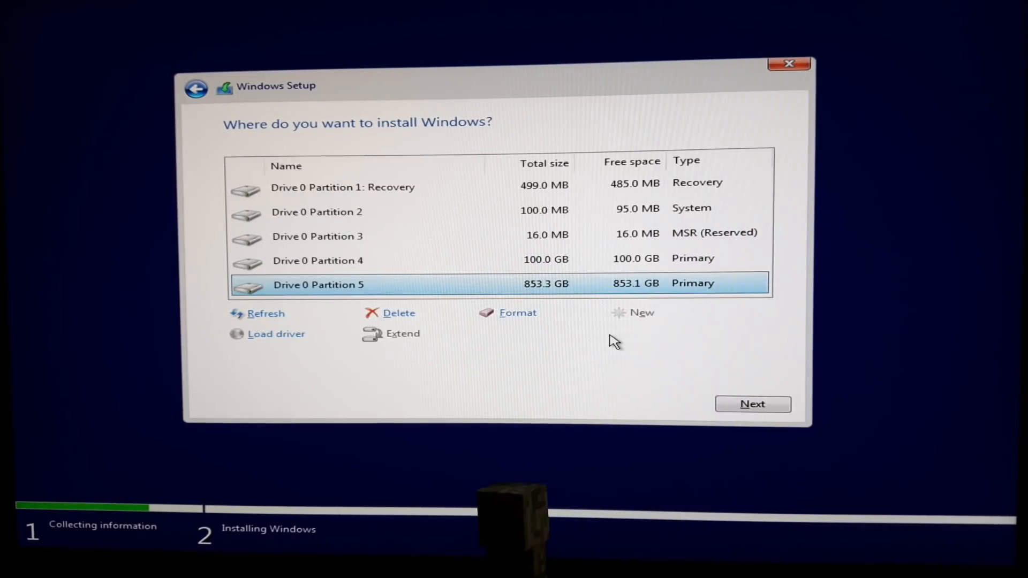
left_click(318, 260)
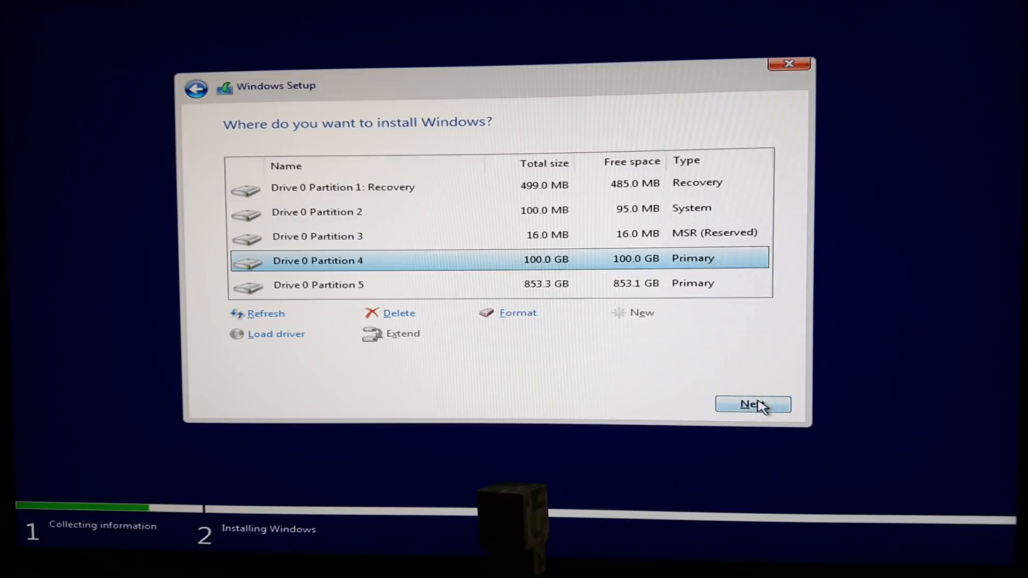
left_click(752, 404)
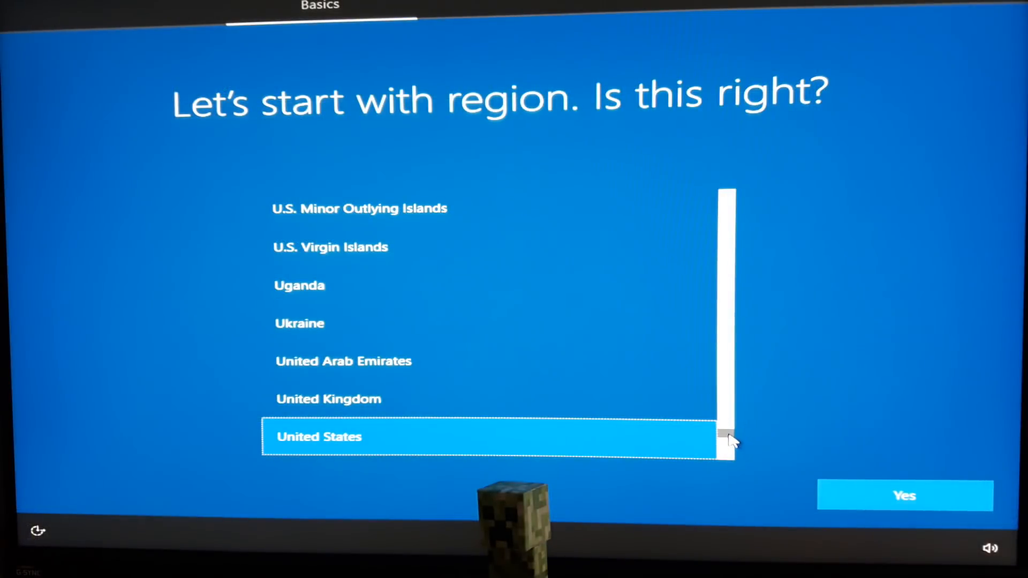
Step: Confirm the region, skip a second keyboard layout, and choose personal use
left_click_drag(727, 439, 727, 253)
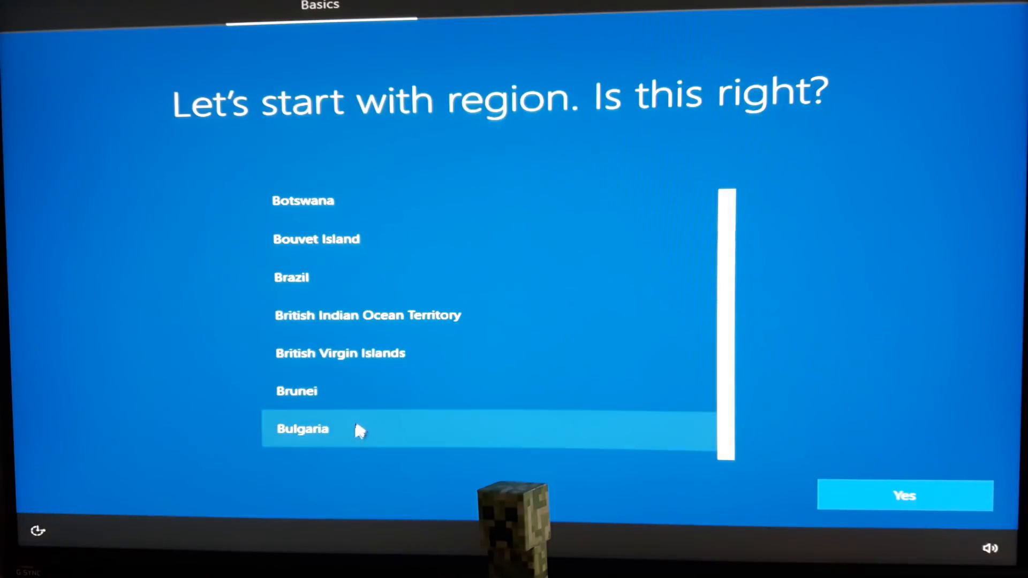
left_click(904, 496)
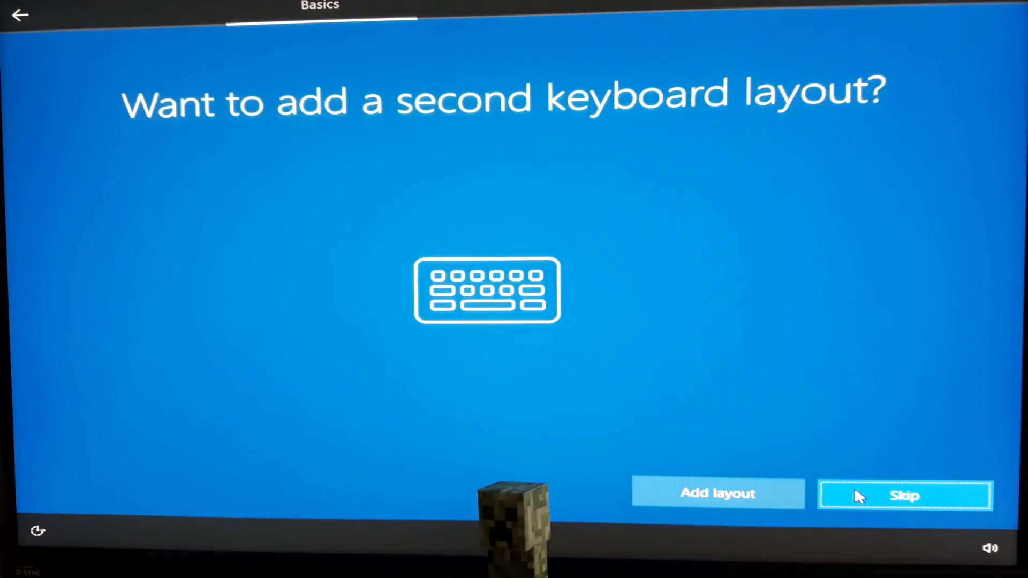
left_click(905, 495)
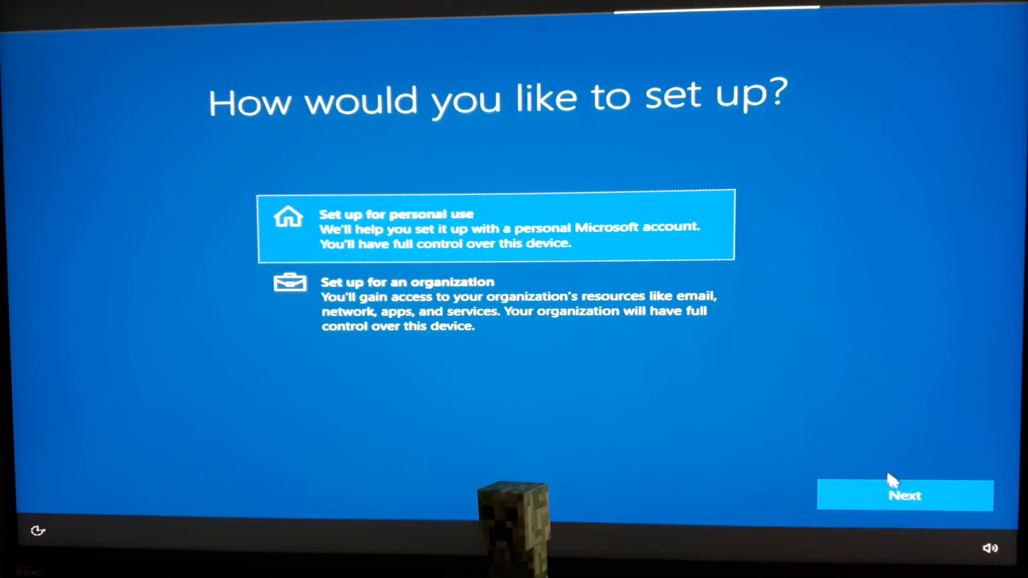
left_click(903, 495)
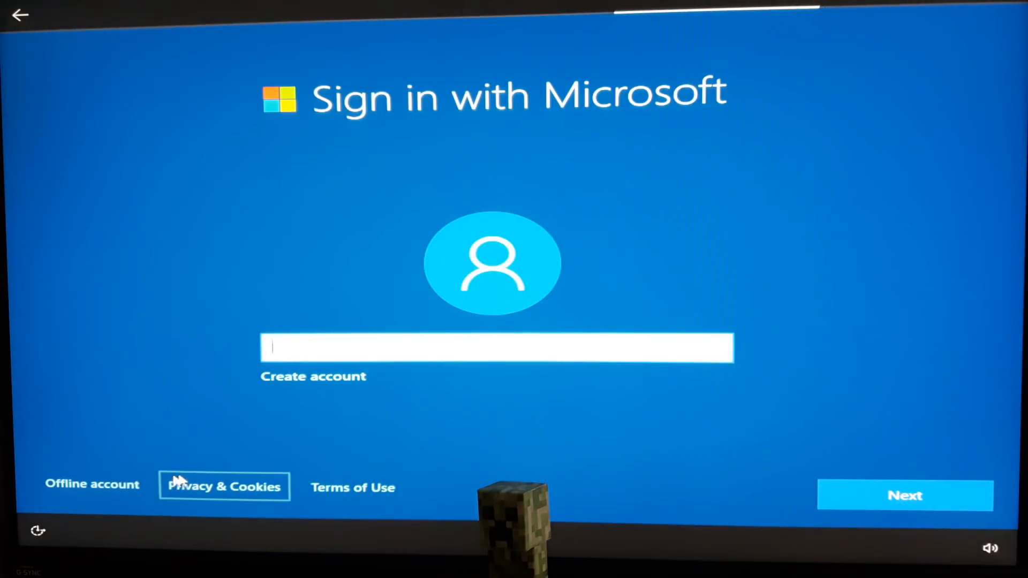
Step: Set up an offline local account and accept the diagnostics and inking privacy choices
left_click(91, 484)
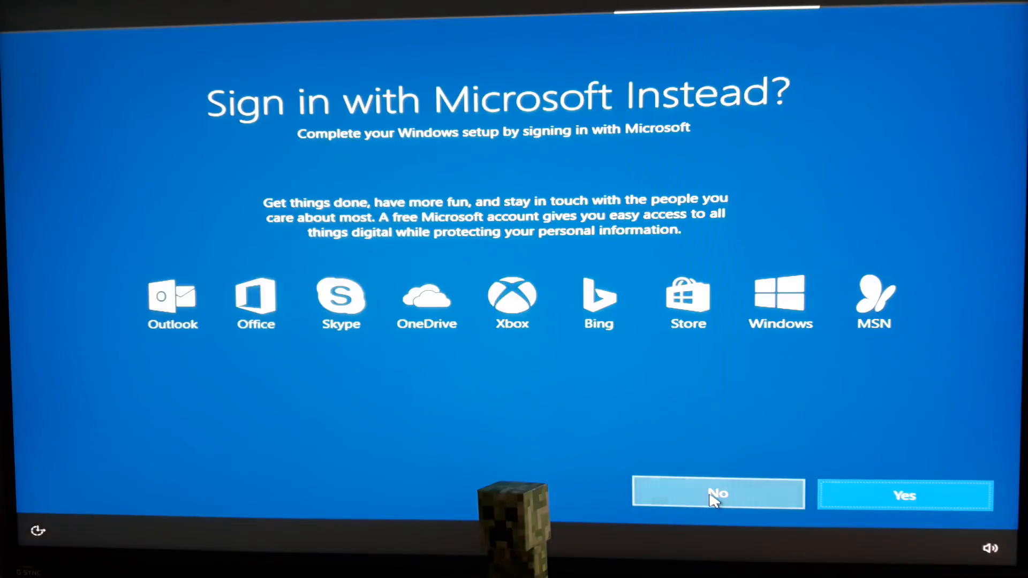
left_click(718, 493)
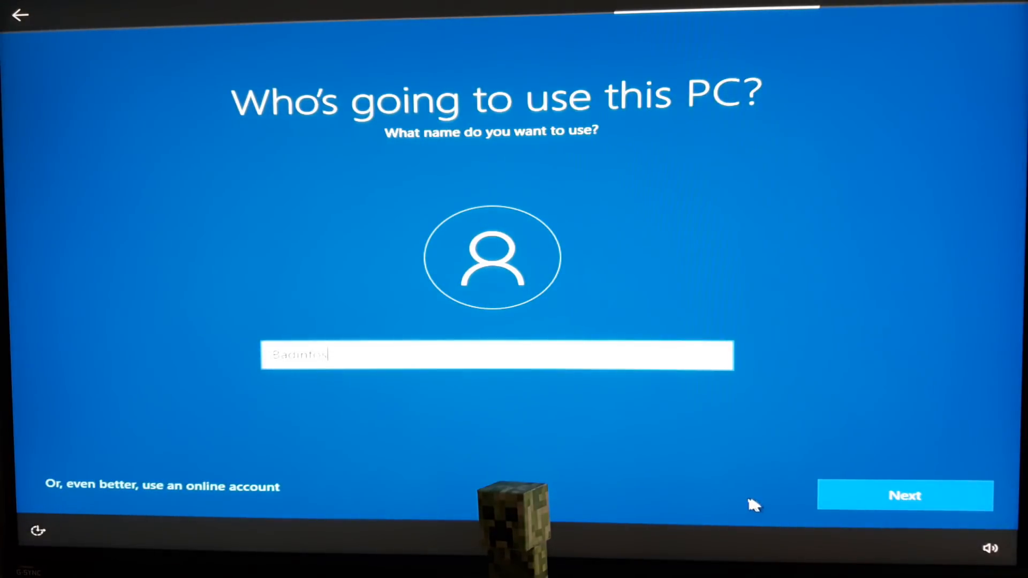
left_click(904, 494)
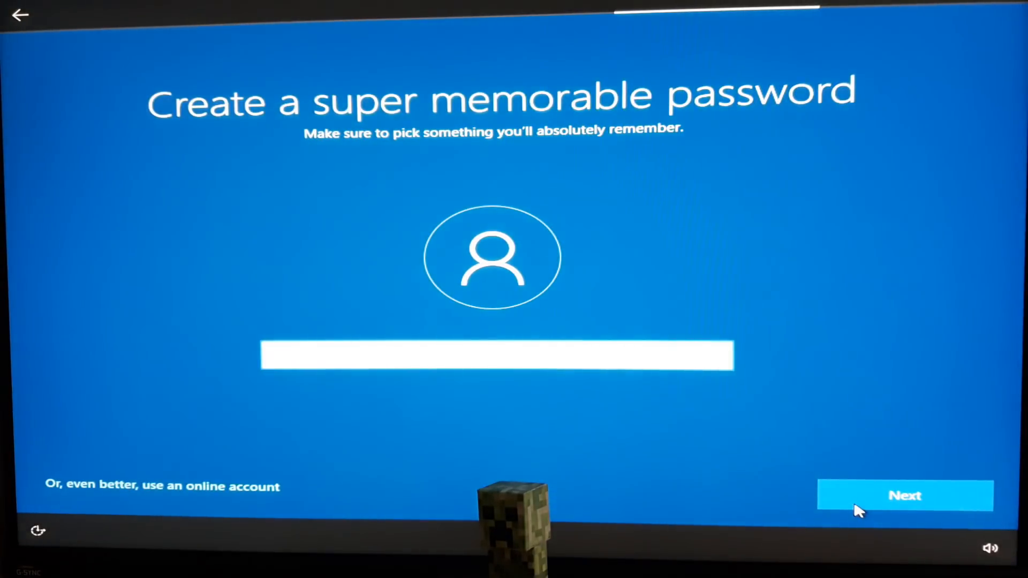
left_click(904, 495)
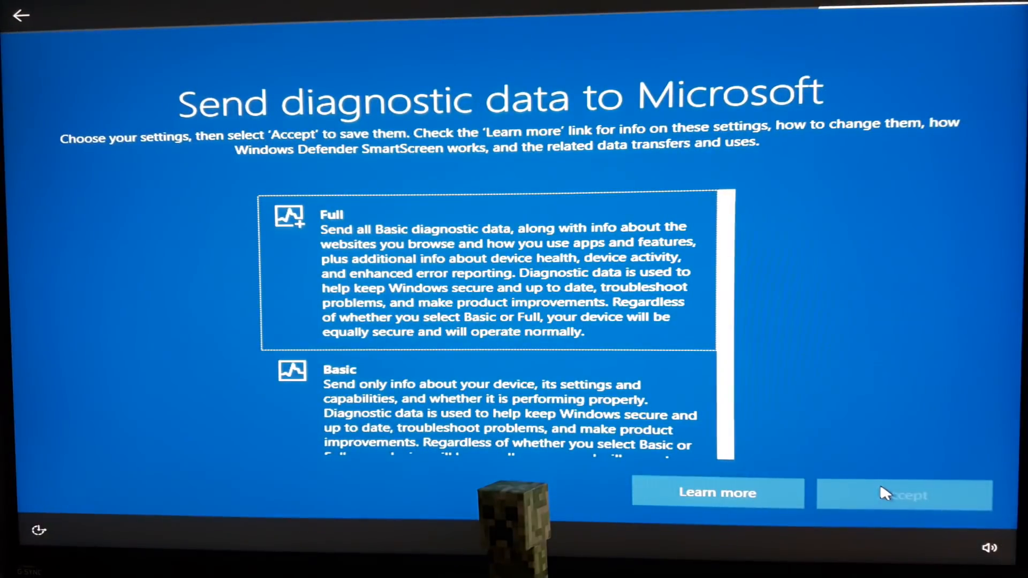
left_click(904, 494)
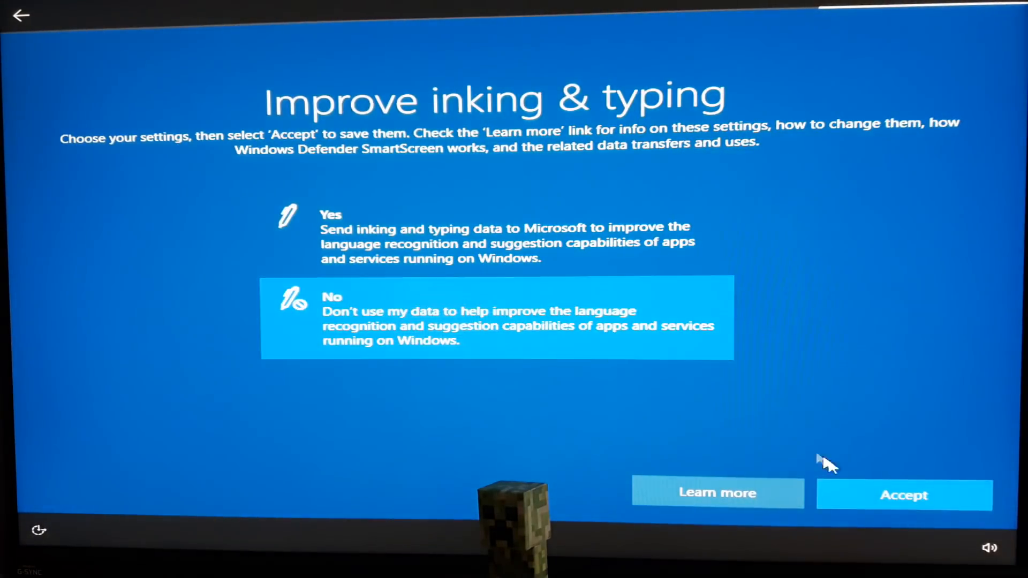
left_click(903, 494)
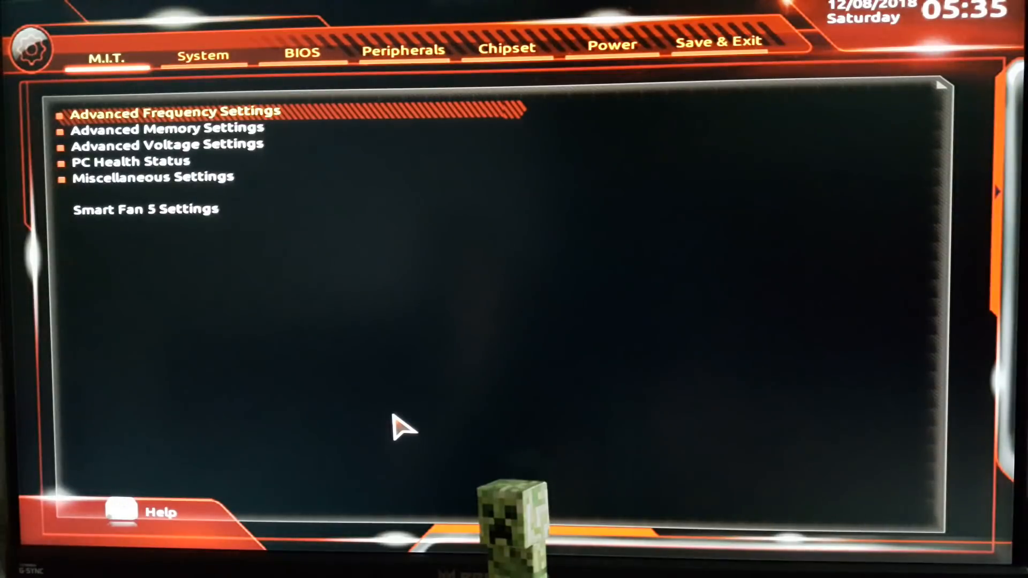
mouse_move(506, 49)
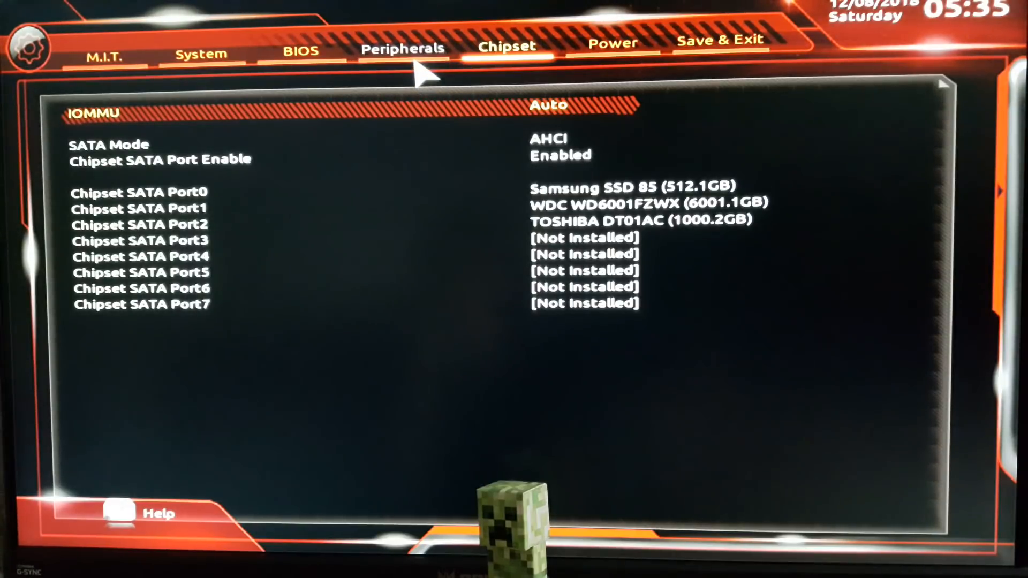
Step: Check Peripherals > NVMe Configuration for the Samsung 970 PRO 1TB, then return to BIOS
left_click(403, 48)
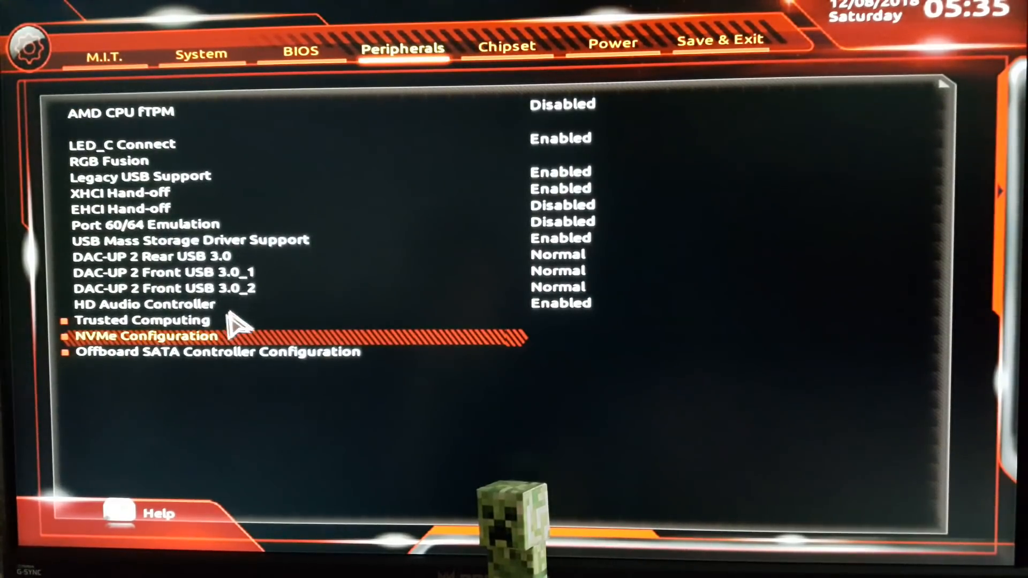
left_click(147, 335)
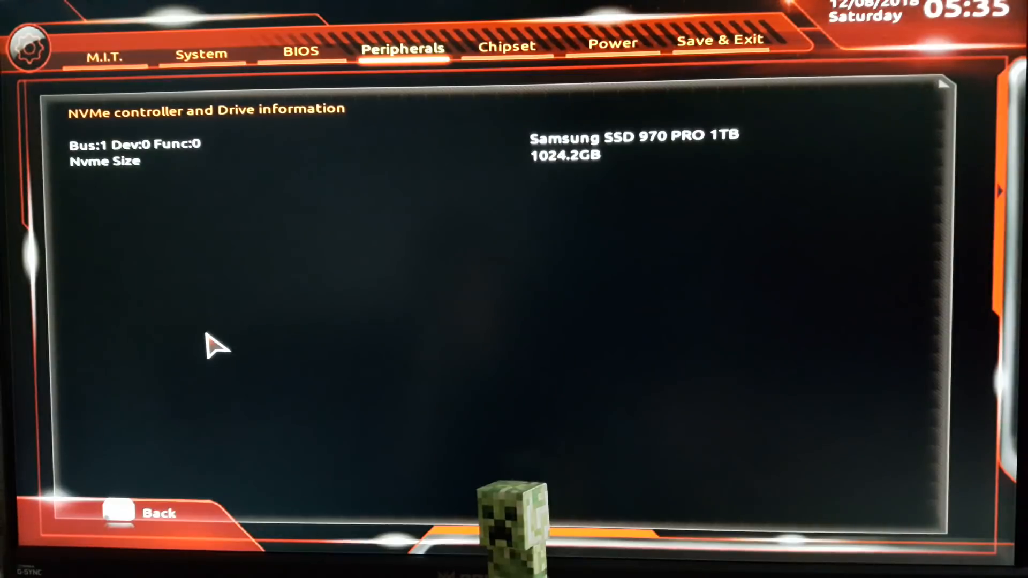
mouse_move(233, 266)
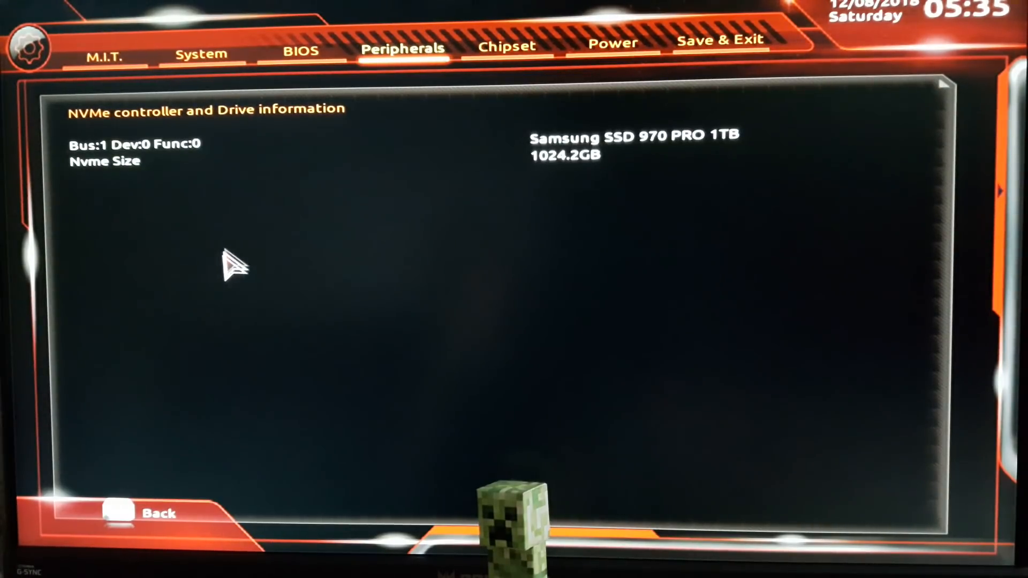
left_click(301, 50)
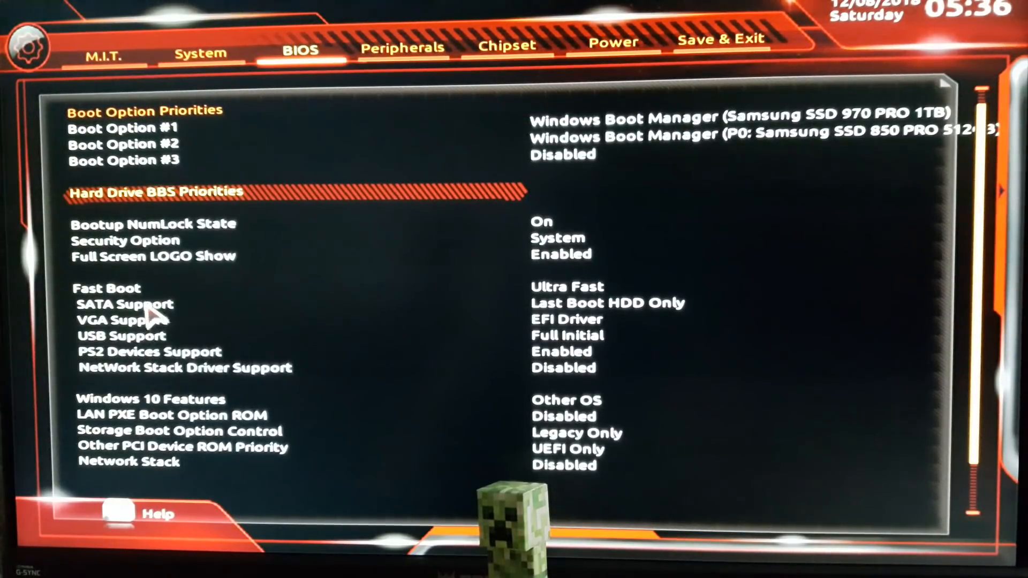
mouse_move(587, 302)
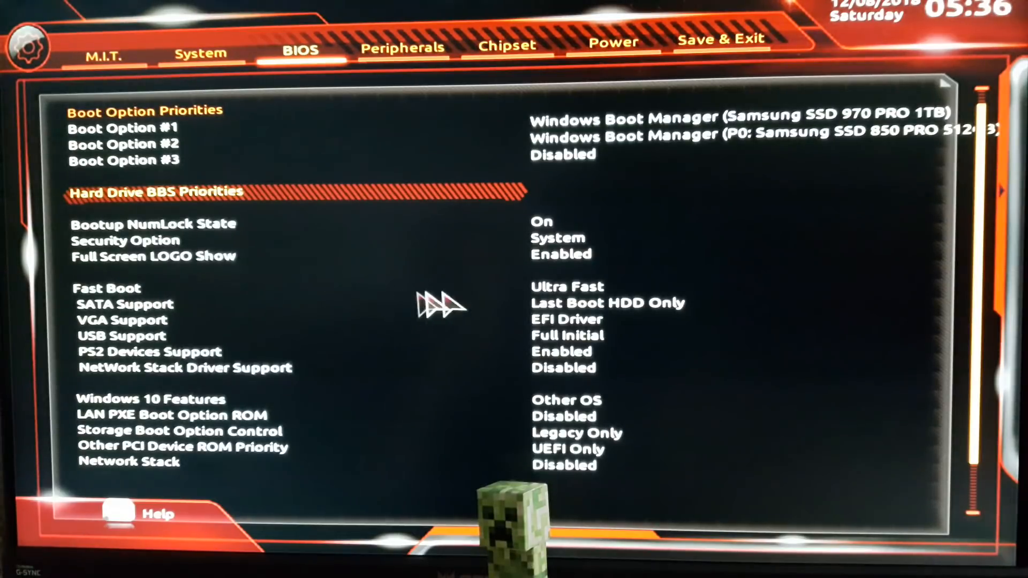
Step: Open the Fast Boot choices and select Ultra Fast
left_click(105, 289)
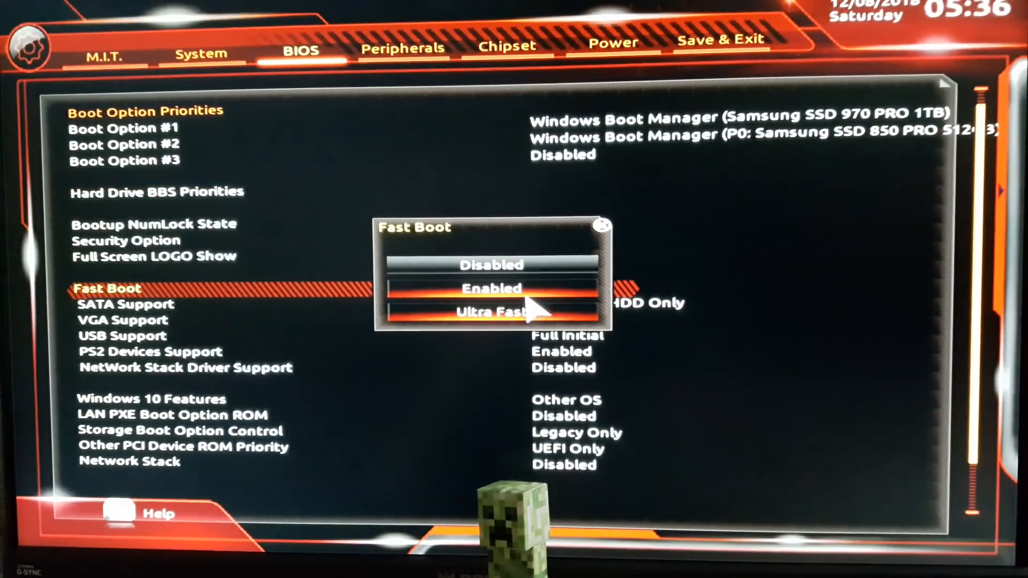
left_click(493, 310)
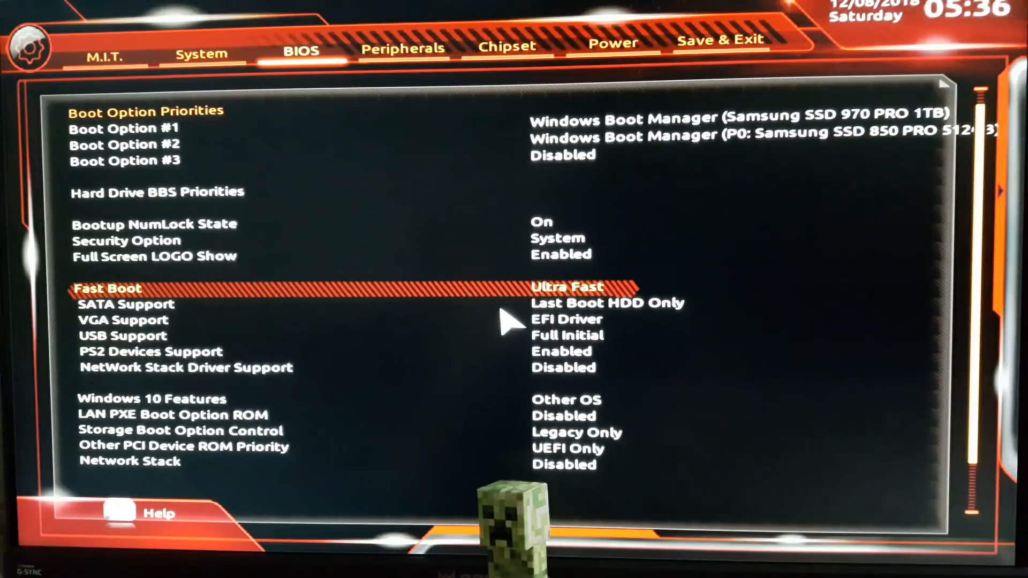
mouse_move(426, 322)
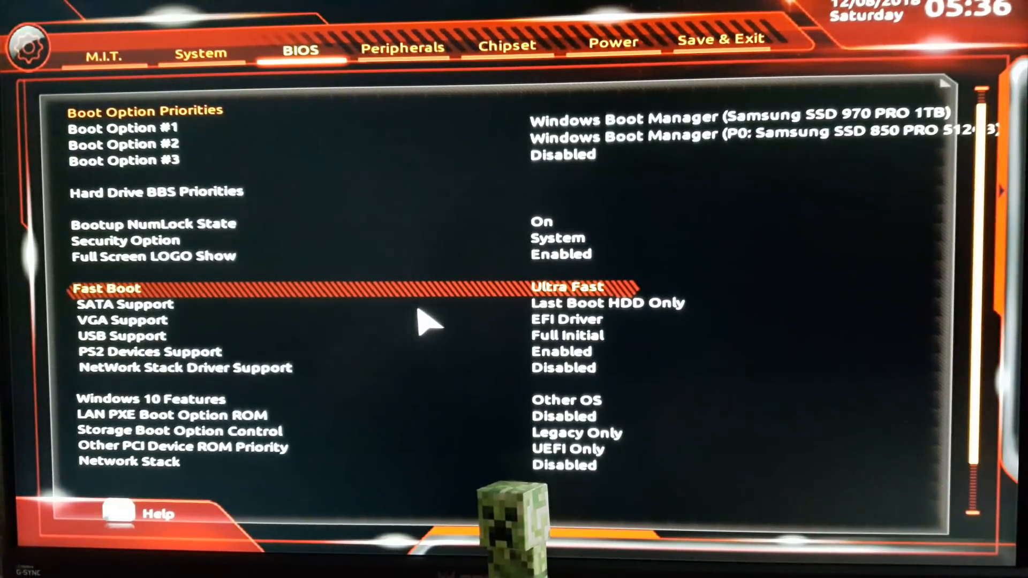
mouse_move(767, 321)
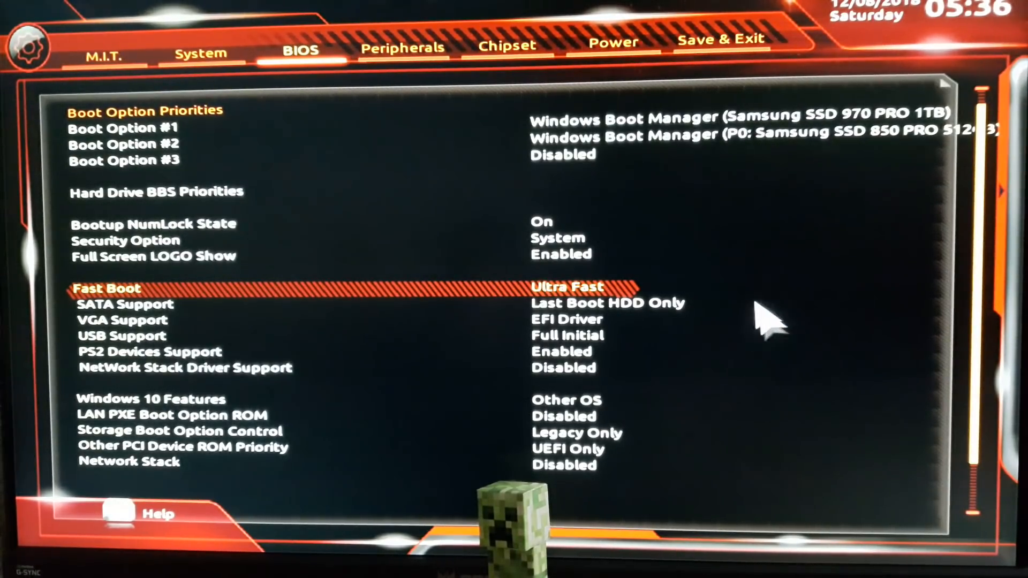